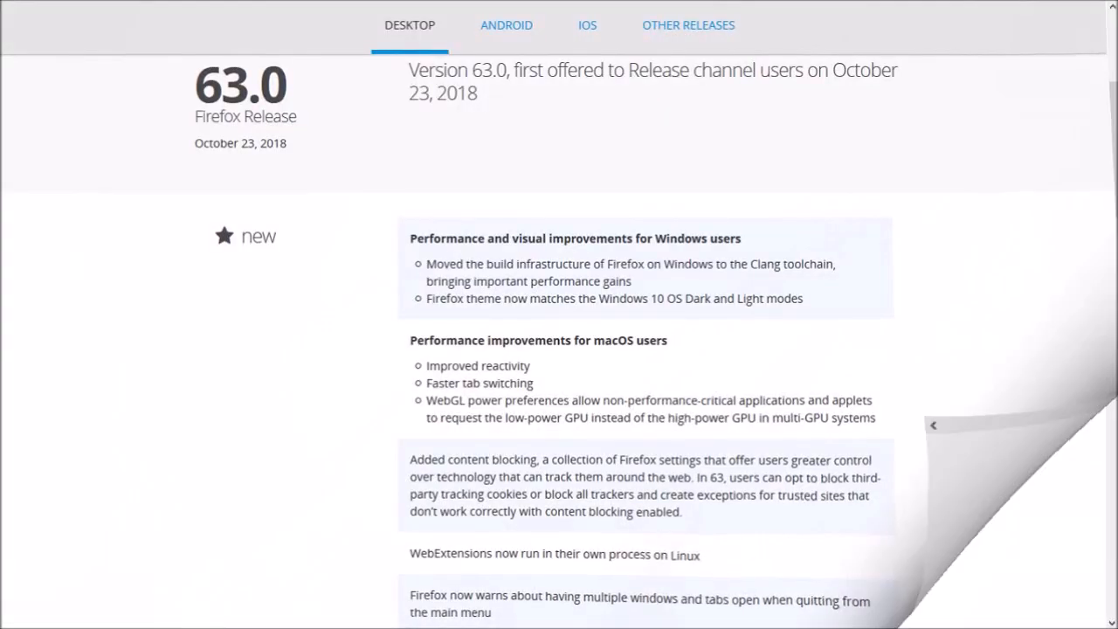
Scroll down Privacy & Security to the Content Blocking section
scroll("down", 3)
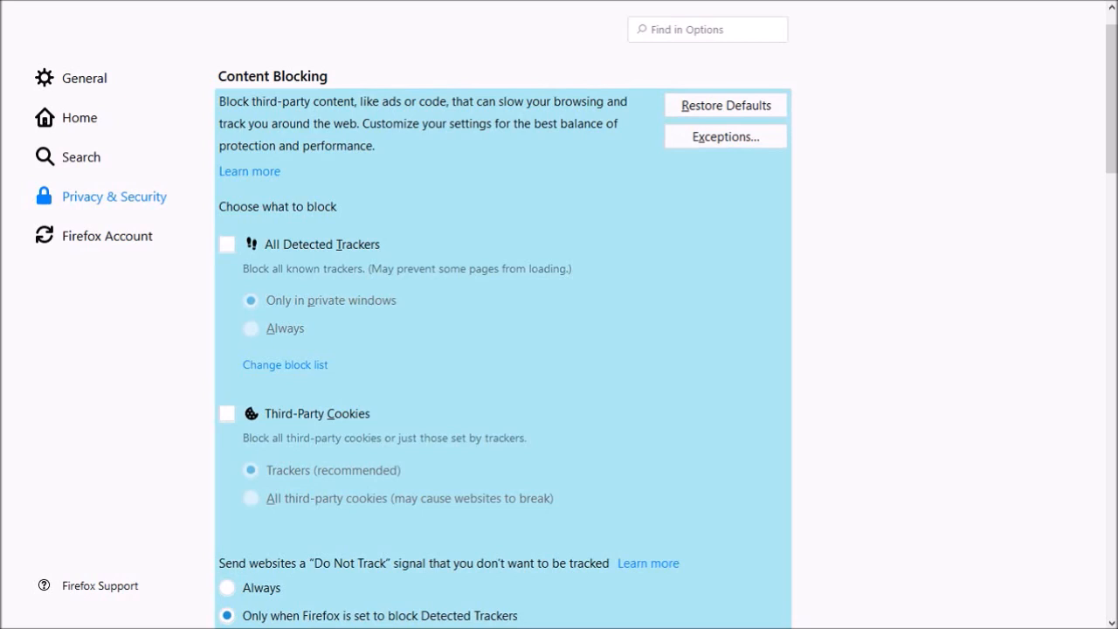
Scroll the Twitter profile page to use as a content-blocking test site
scroll("down", 3)
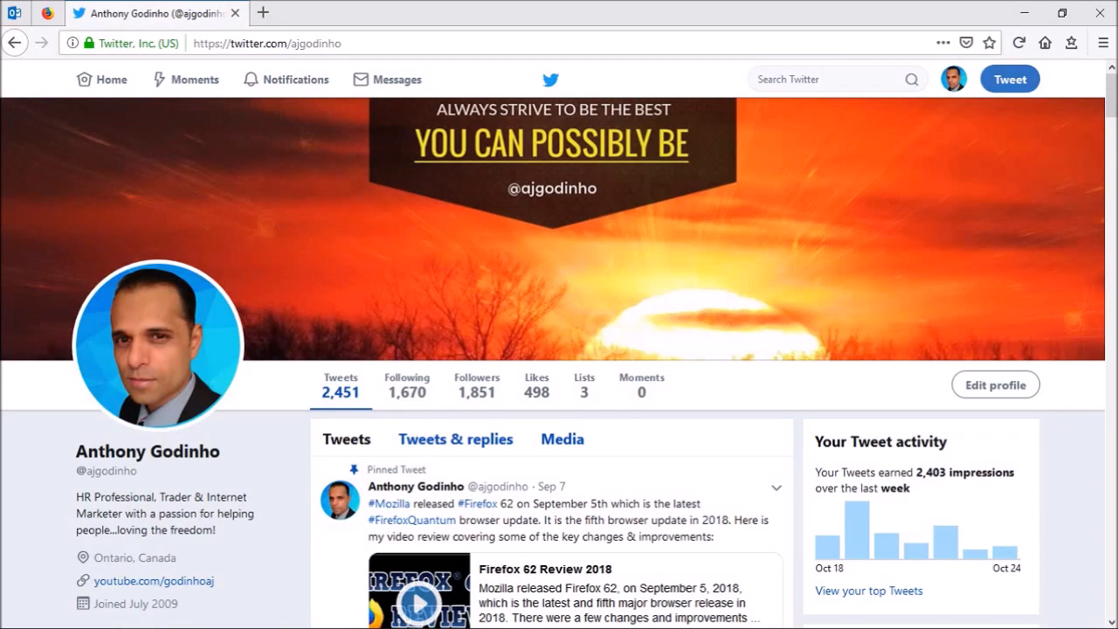
View the site identity panel listing Twitter's trackers and third-party cookies
left_click(87, 43)
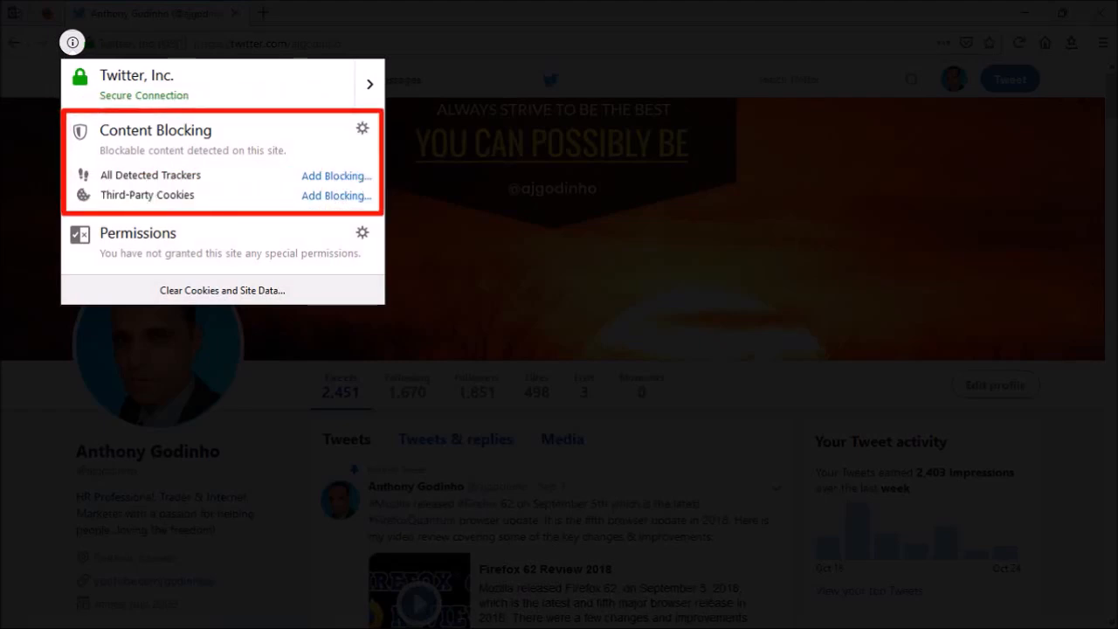
left_click(361, 128)
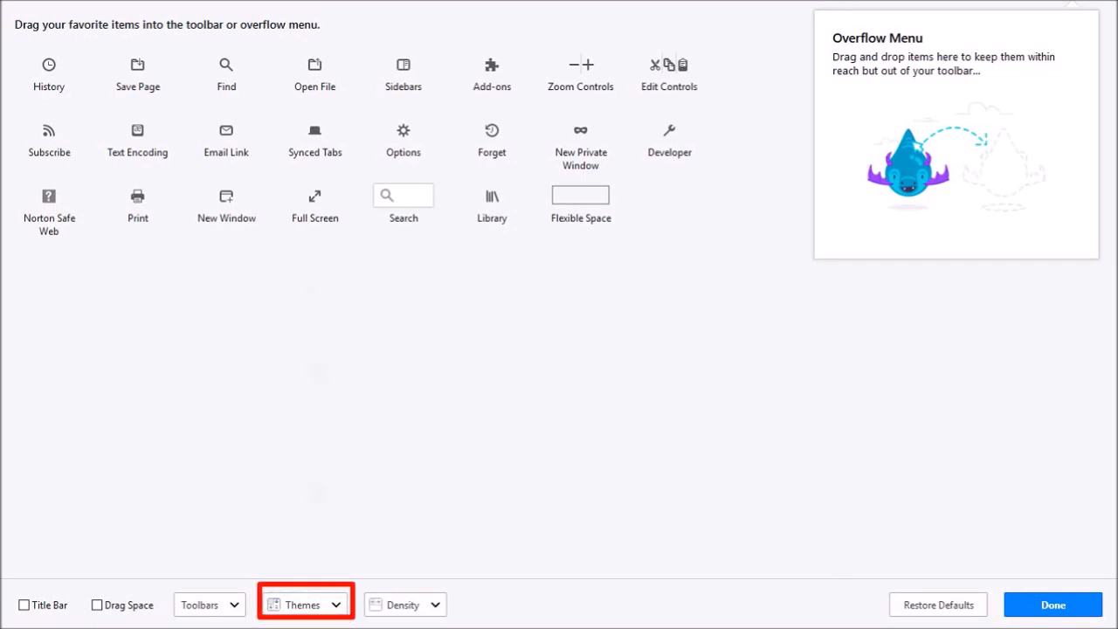
Open the Themes dropdown and select the Light theme
left_click(304, 605)
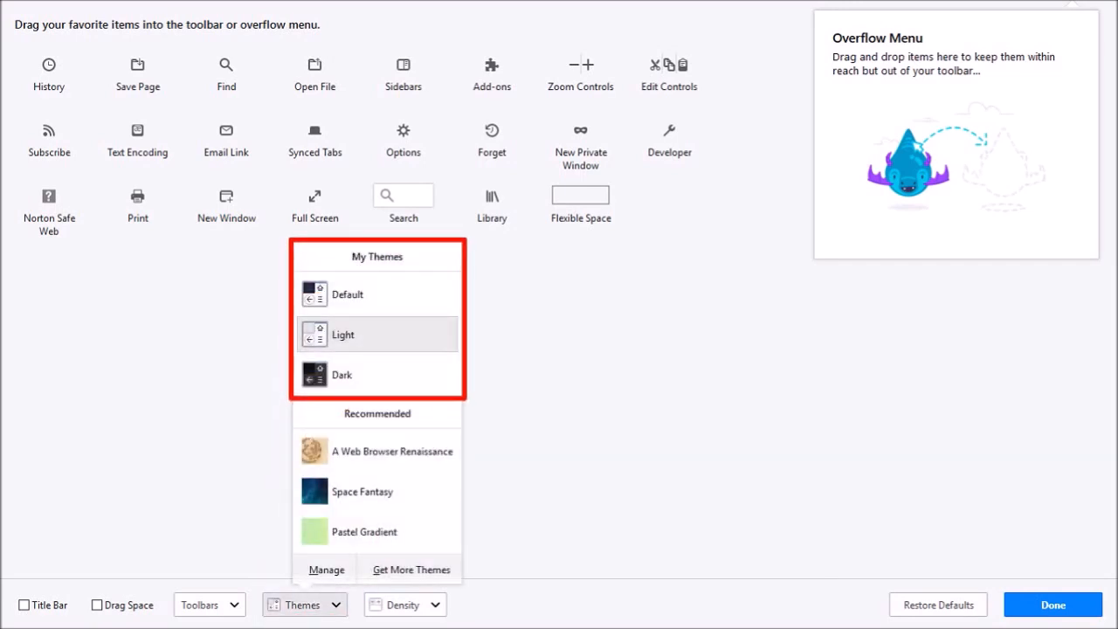
left_click(1052, 605)
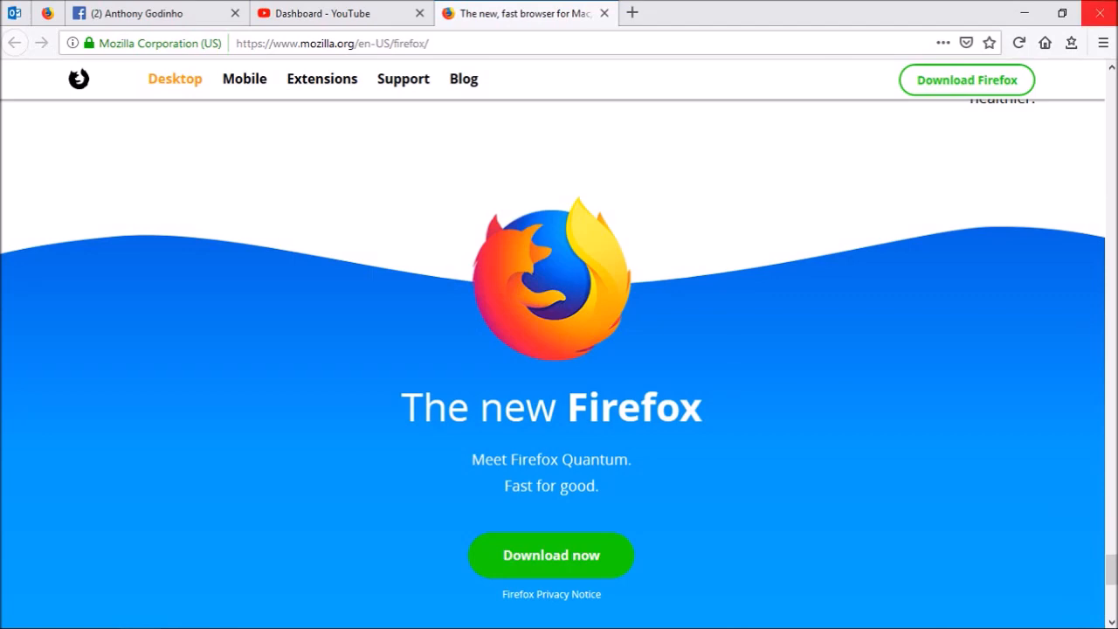
Bring up the quit option with several tabs open
left_click(1099, 13)
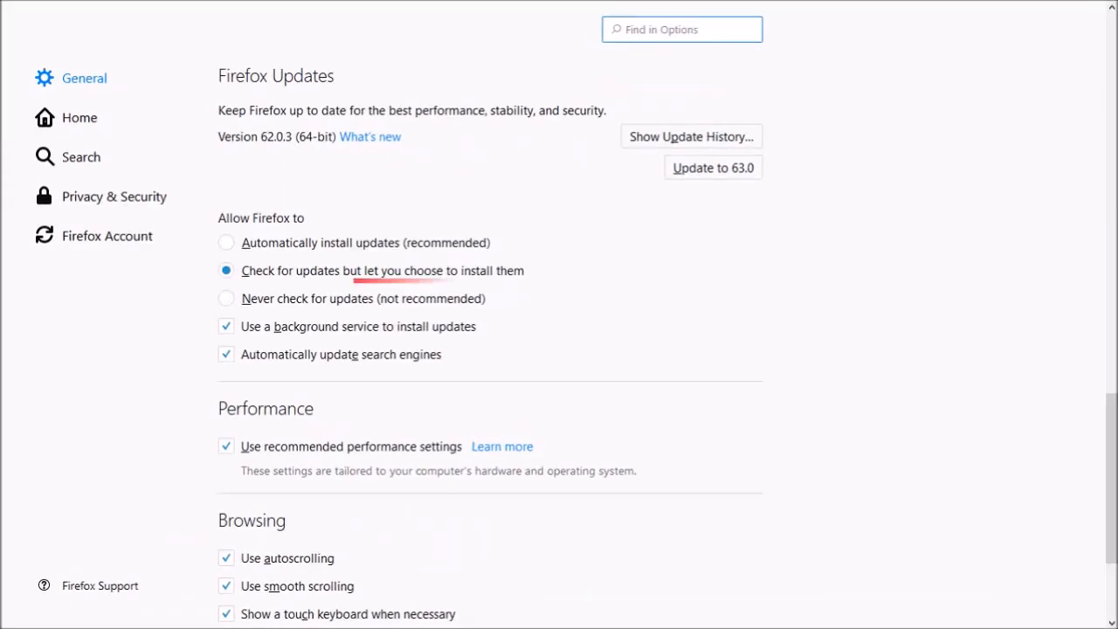
Choose 'Check for updates but let you choose to install them'
left_click(712, 167)
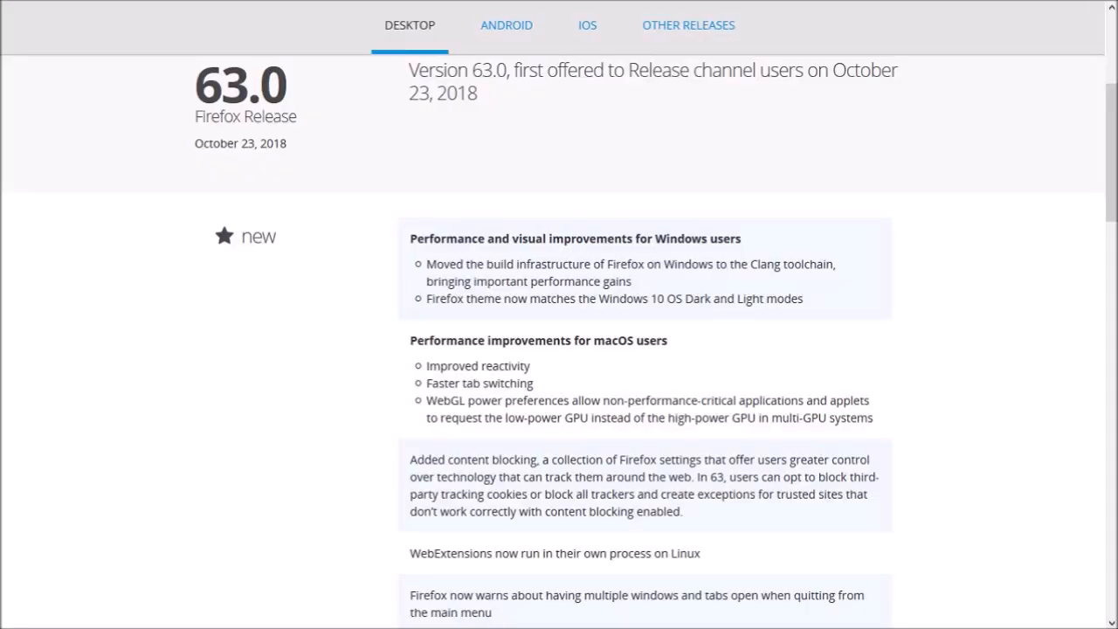
Scroll the 63.0 release notes down to the fixed and changed sections
scroll("down", 3)
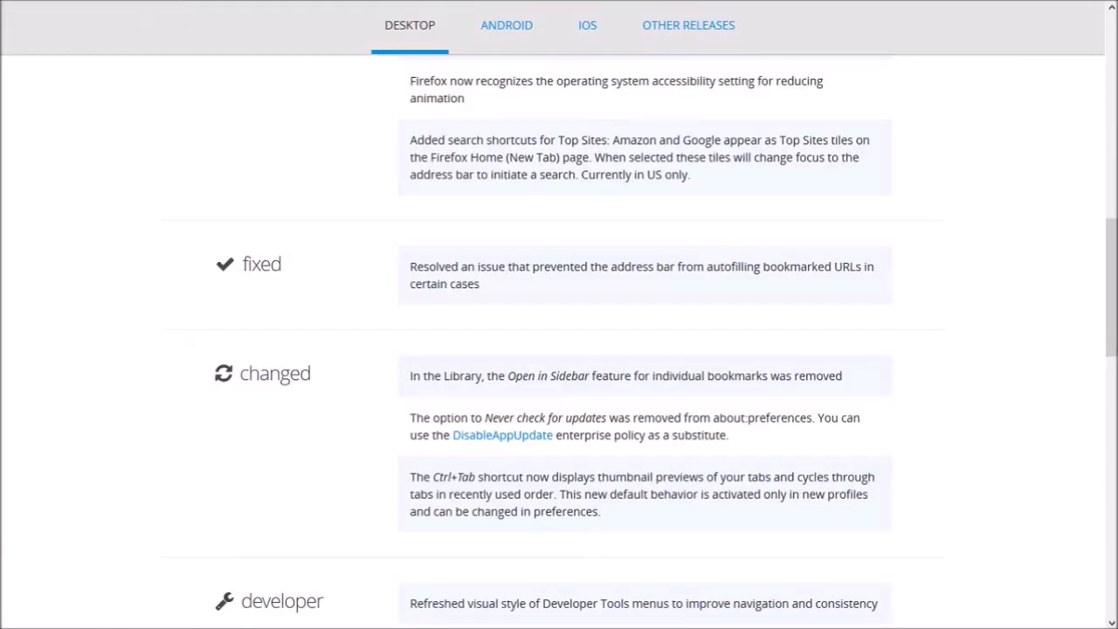